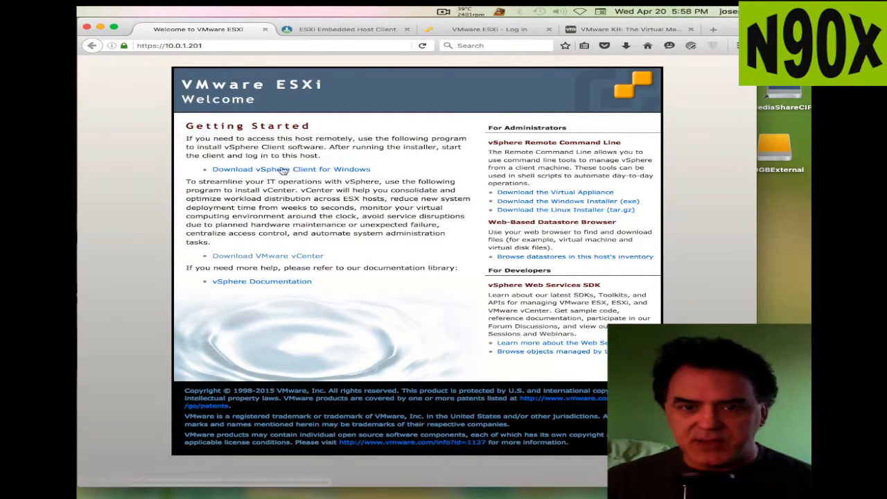
pyautogui.moveTo(283, 332)
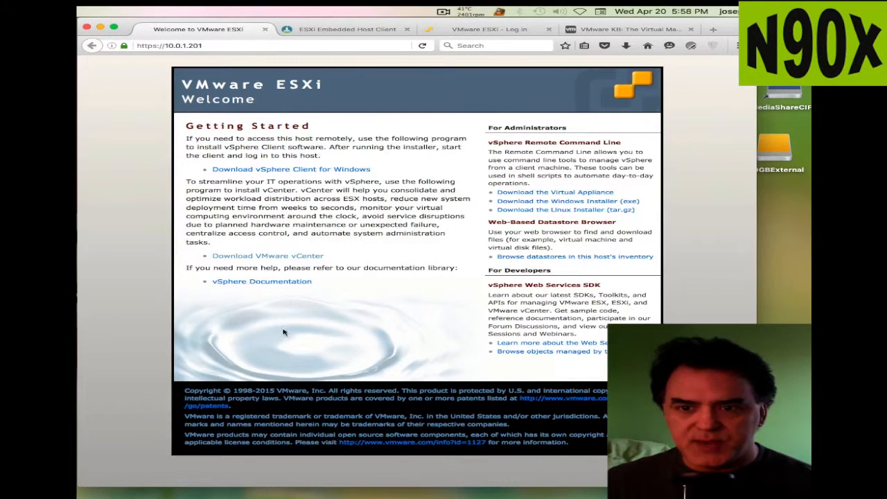
pyautogui.moveTo(378, 132)
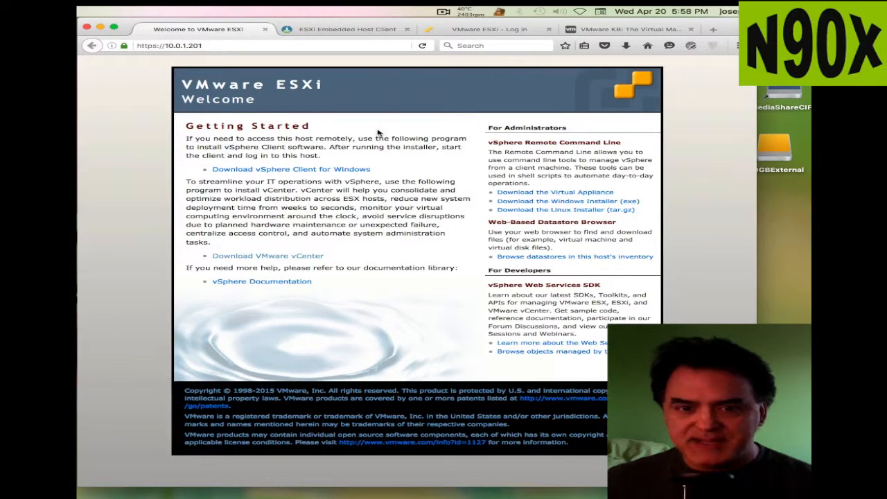
pyautogui.moveTo(310, 172)
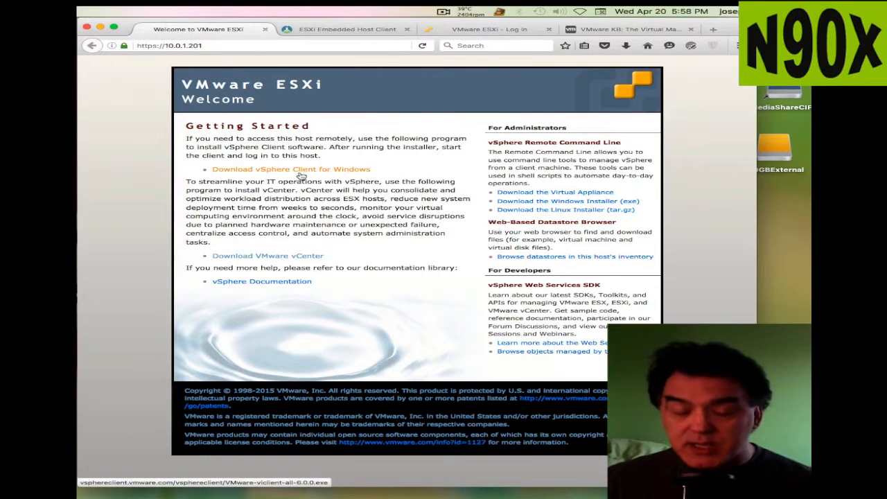
pyautogui.moveTo(322, 177)
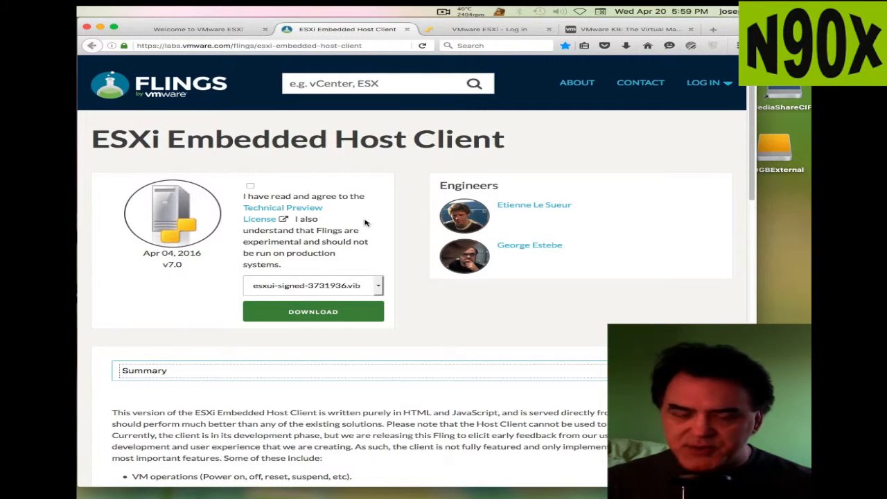
# - Review the Flings Embedded Host Client page's features and known issues, then return to the ESXi Welcome page
pyautogui.scroll(-3)
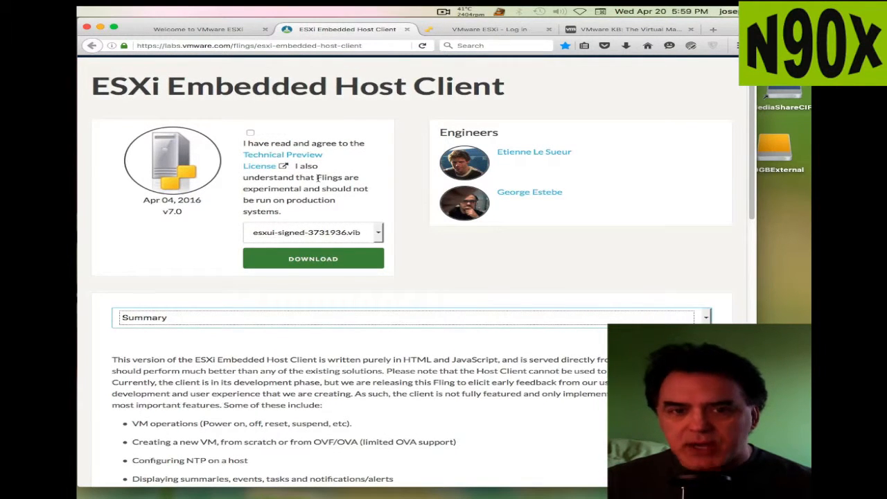
pyautogui.moveTo(386, 228)
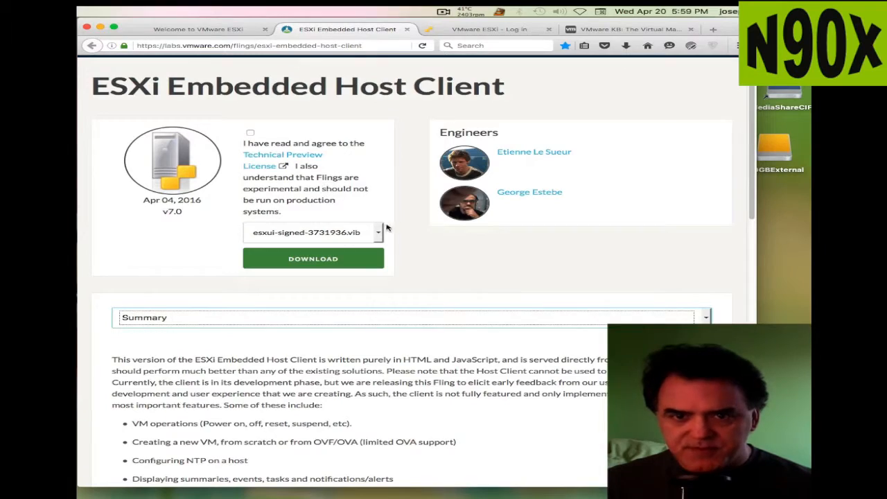
pyautogui.scroll(-3)
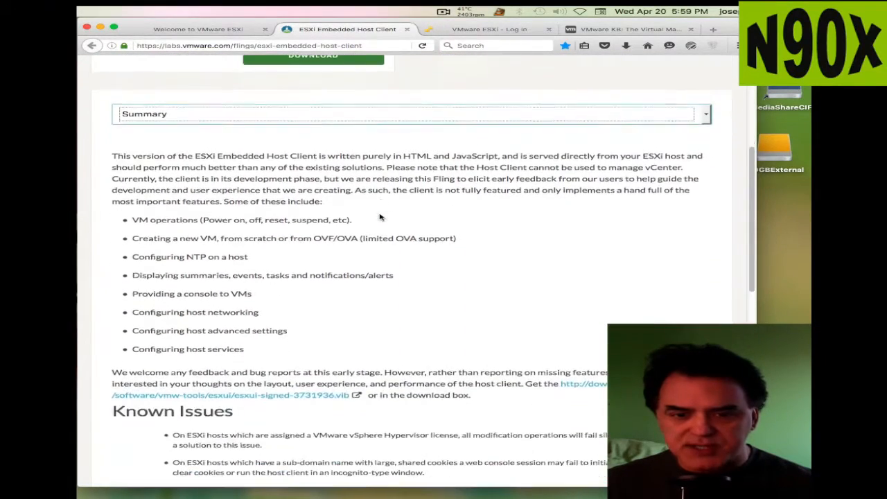
pyautogui.scroll(-3)
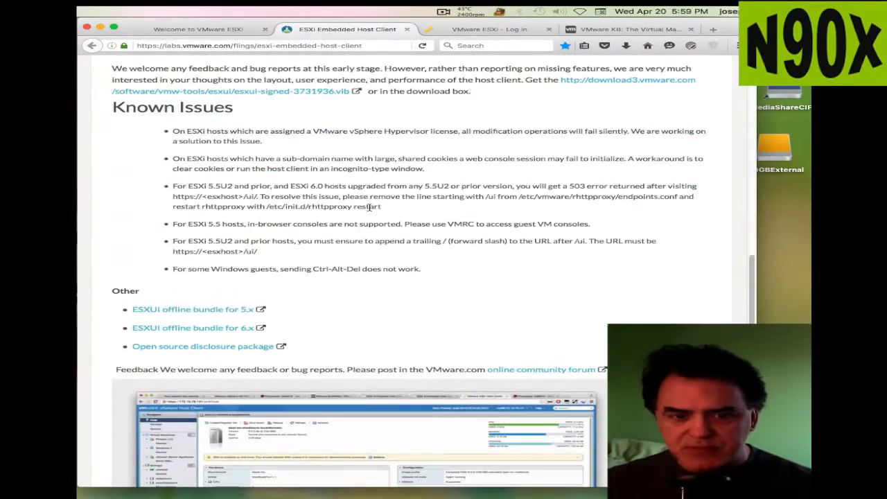
pyautogui.scroll(-3)
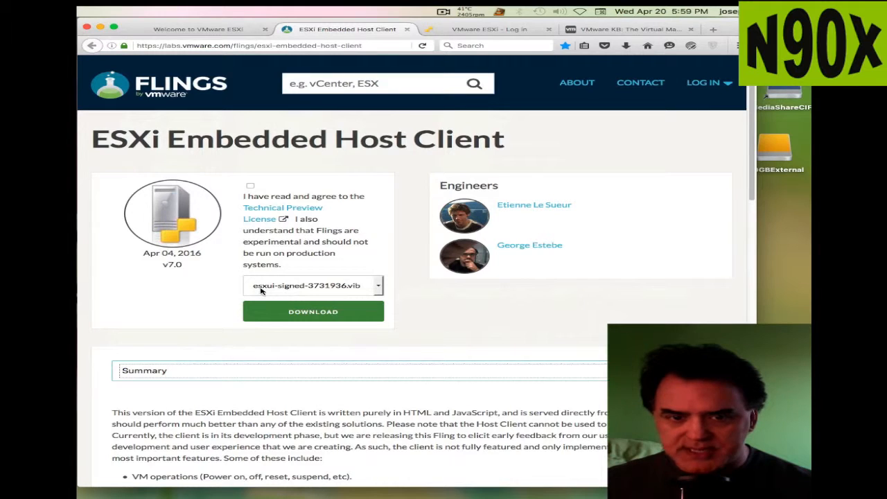
pyautogui.moveTo(275, 292)
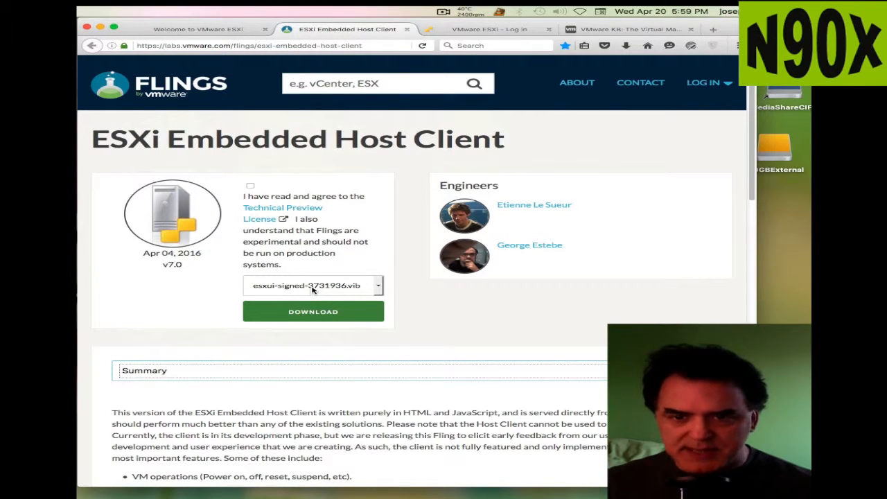
pyautogui.moveTo(308, 263)
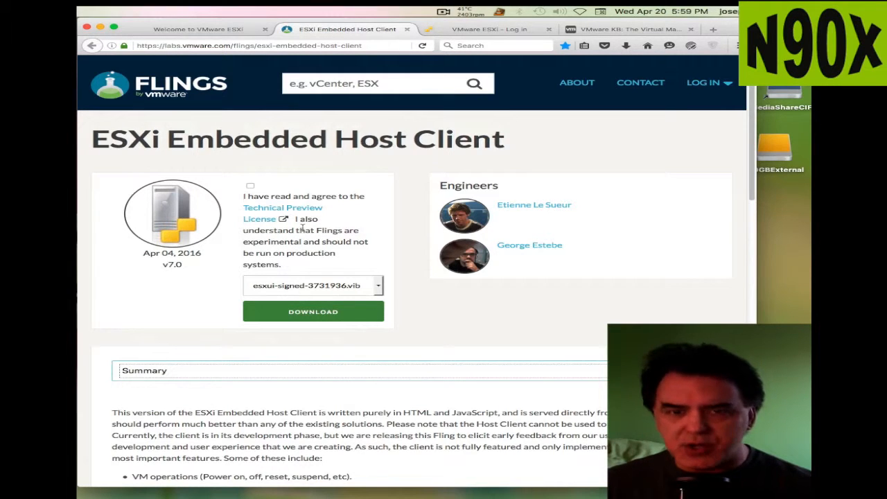
pyautogui.click(197, 29)
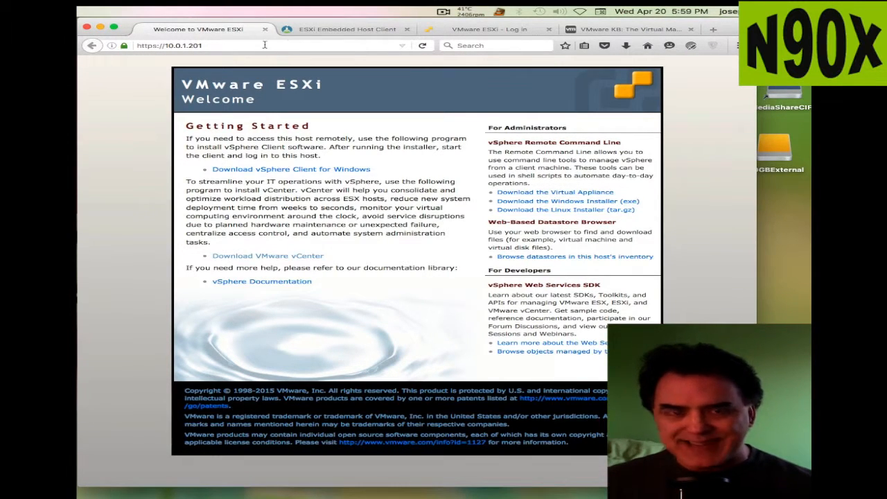
# - Sign in to the ESXi host as root, landing on the Windows7-64 virtual machine summary
pyautogui.click(488, 29)
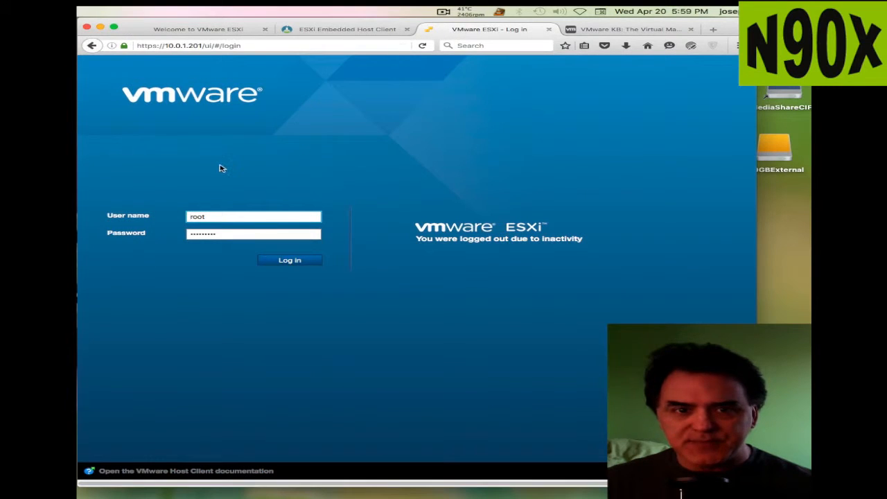
pyautogui.moveTo(330, 283)
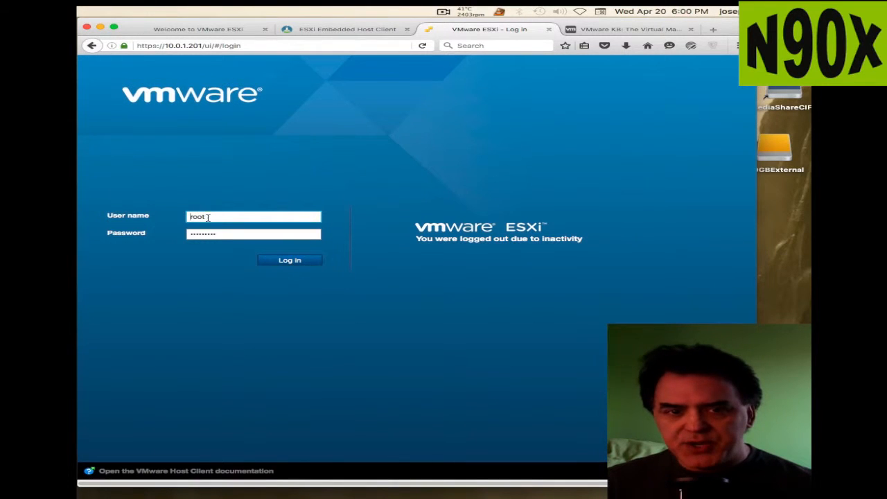
pyautogui.click(289, 261)
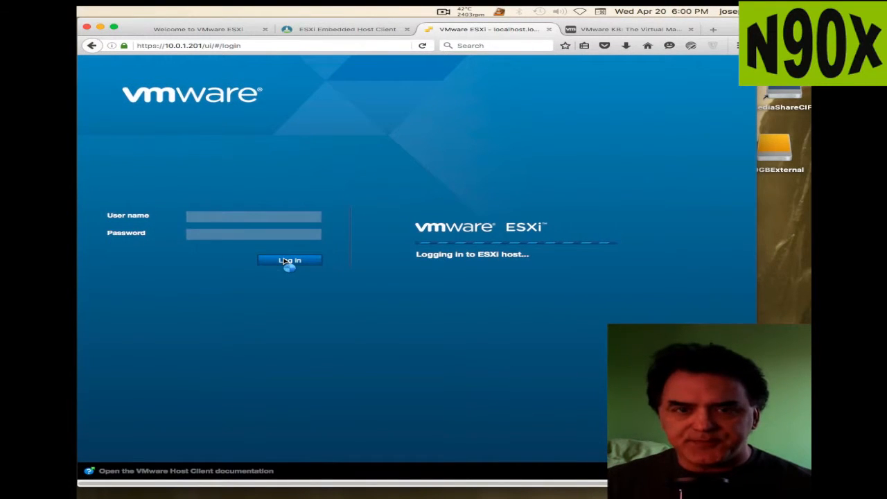
pyautogui.click(288, 260)
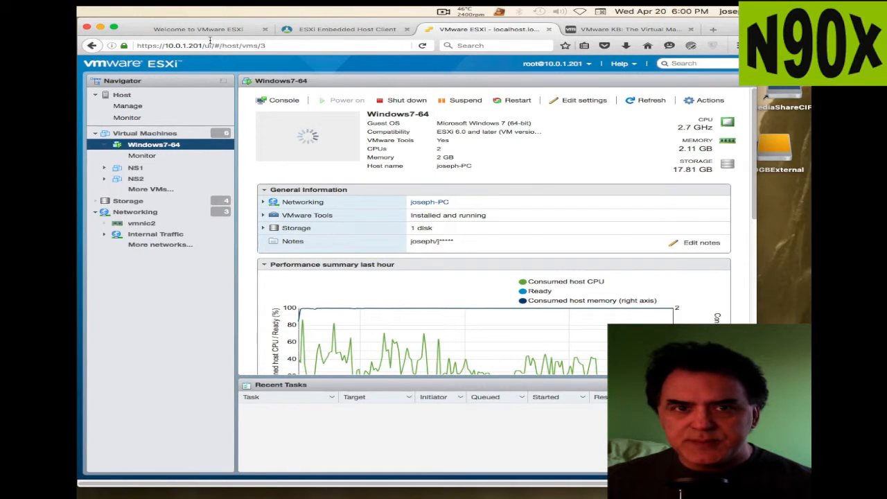
pyautogui.click(201, 29)
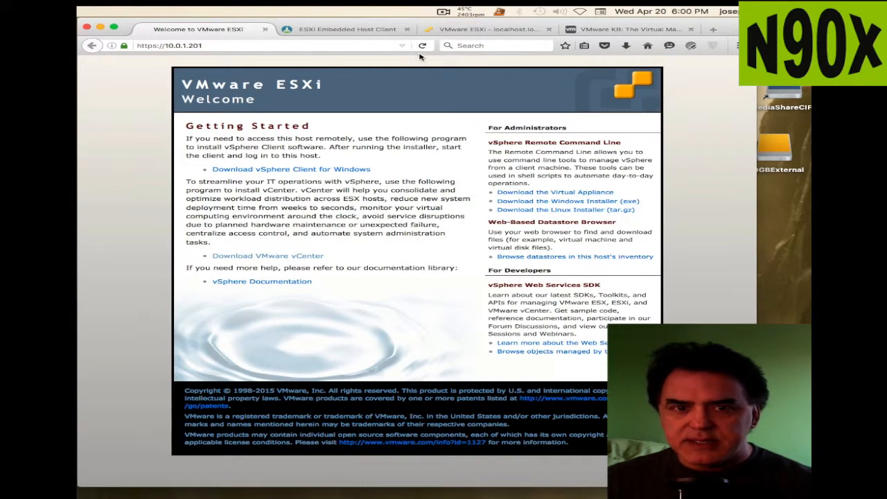
pyautogui.click(485, 29)
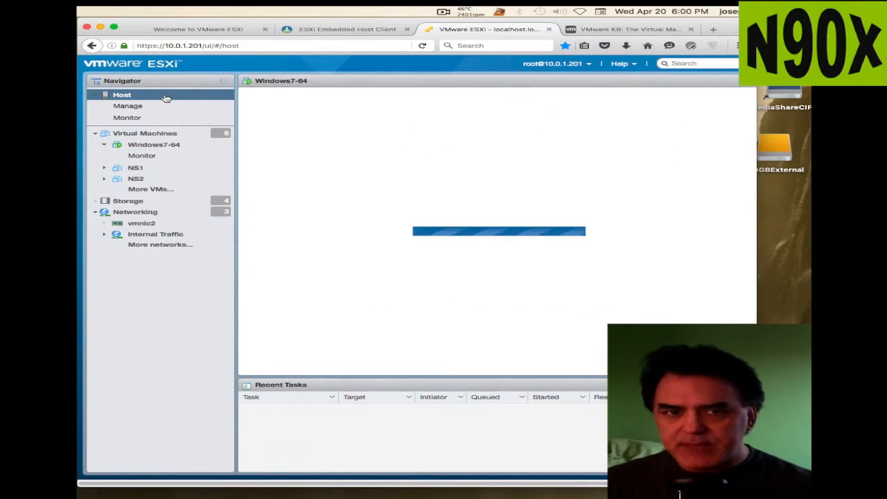
pyautogui.click(122, 95)
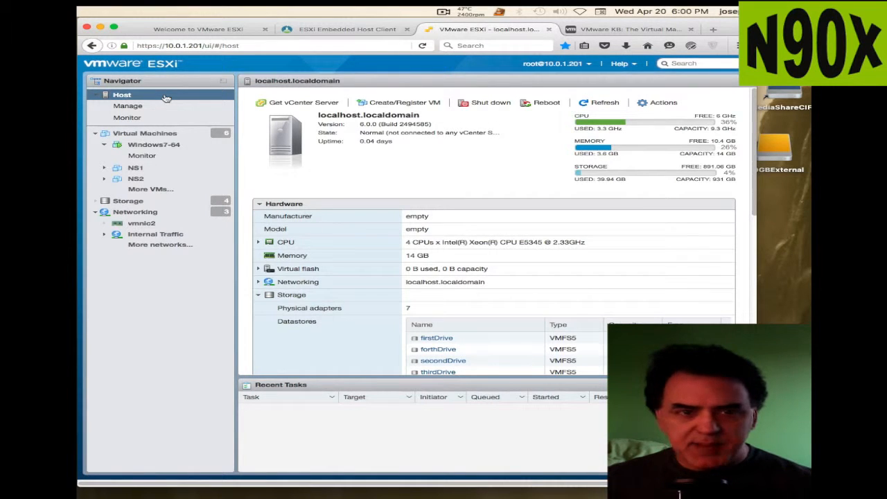
pyautogui.click(154, 144)
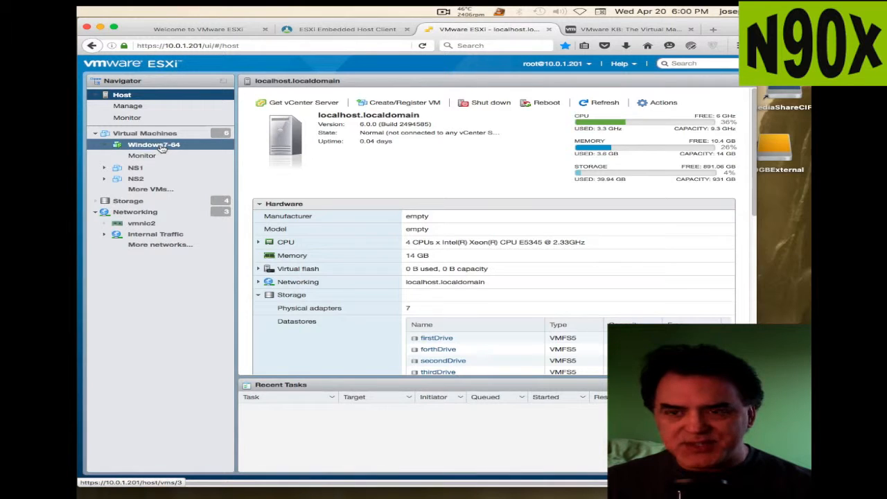
pyautogui.click(153, 144)
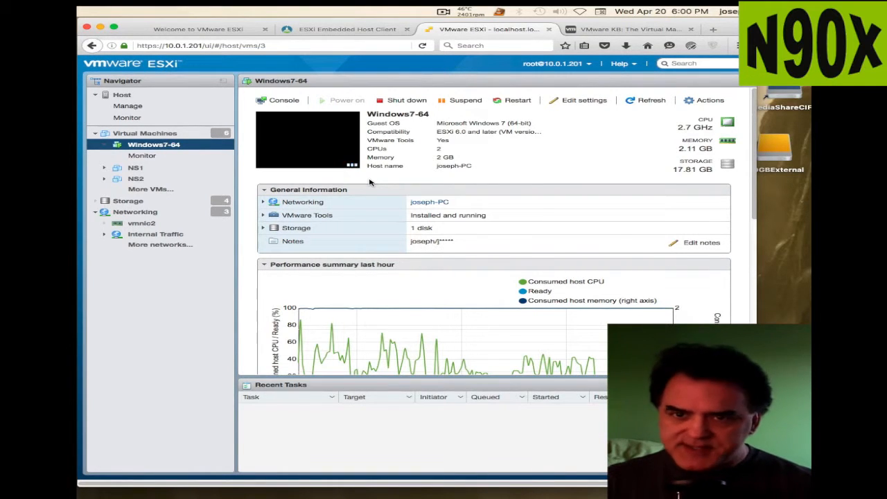
pyautogui.moveTo(386, 166)
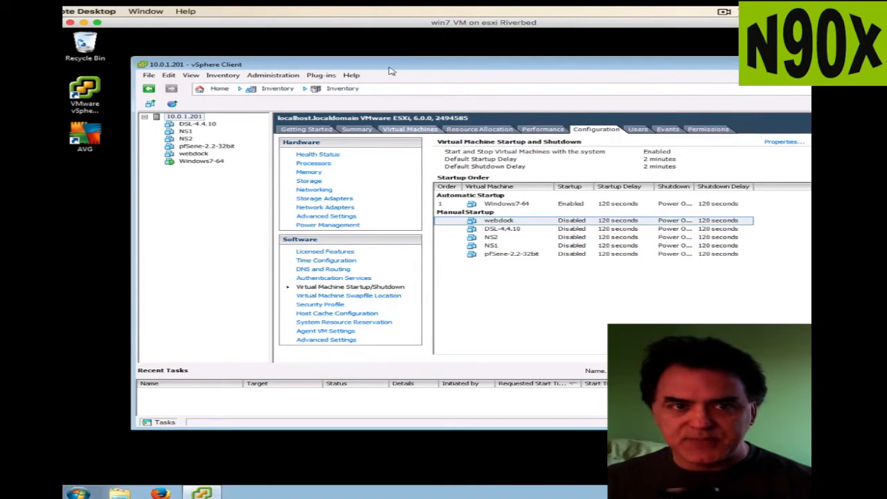
pyautogui.moveTo(391, 97)
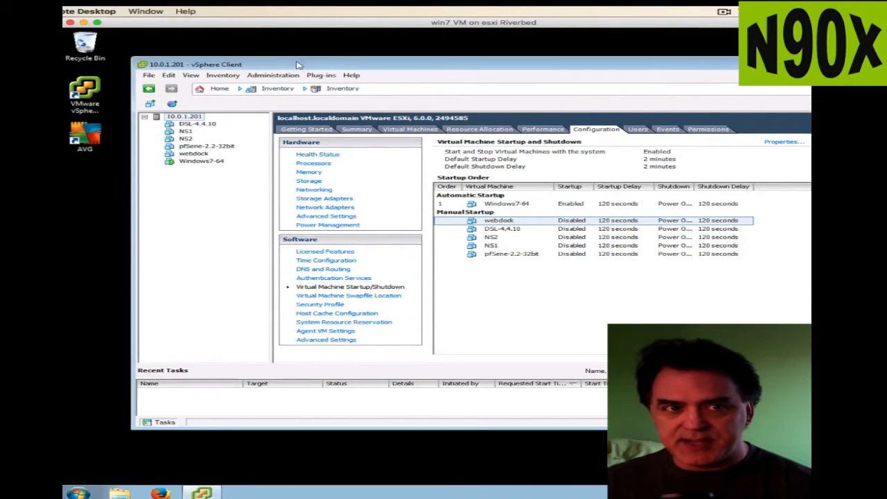
# - In the remote vSphere Client, bring up the host's Virtual Machine Startup/Shutdown Properties dialog
pyautogui.moveTo(298, 65); pyautogui.dragTo(349, 61)
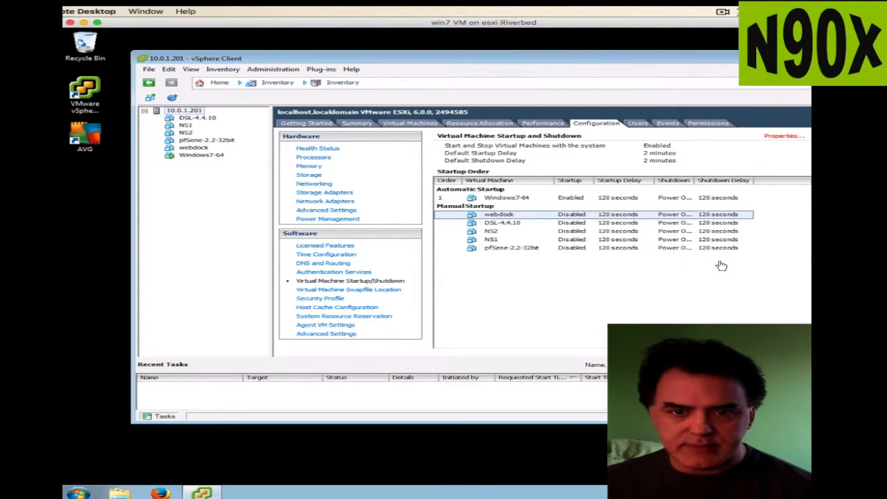
pyautogui.click(785, 136)
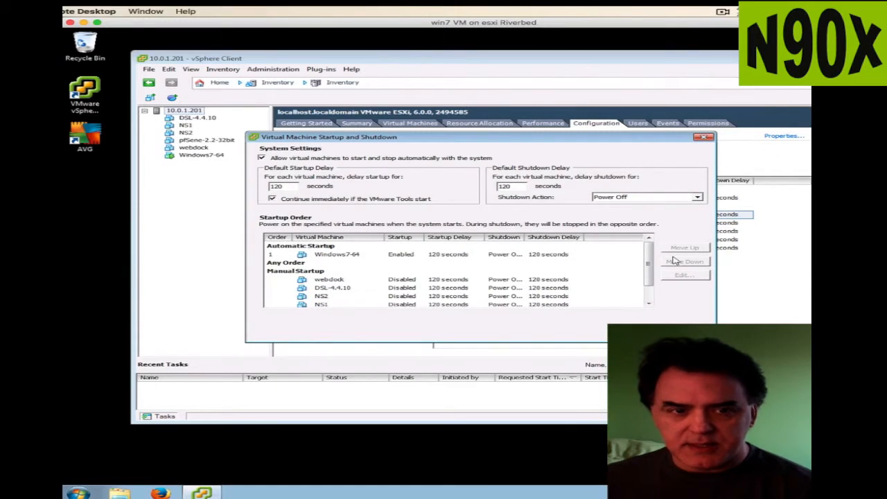
# - Move webdock into automatic startup and back to manual, leaving Windows7-64 the only automatic starter
pyautogui.click(330, 280)
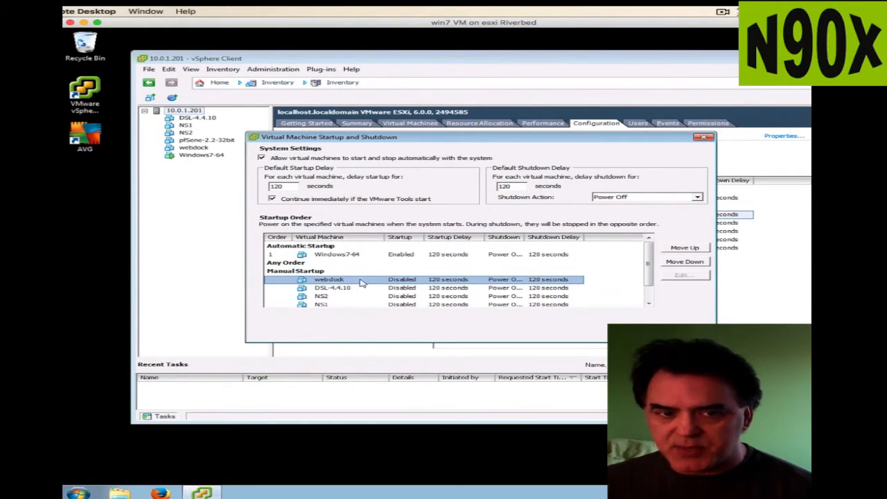
pyautogui.click(685, 246)
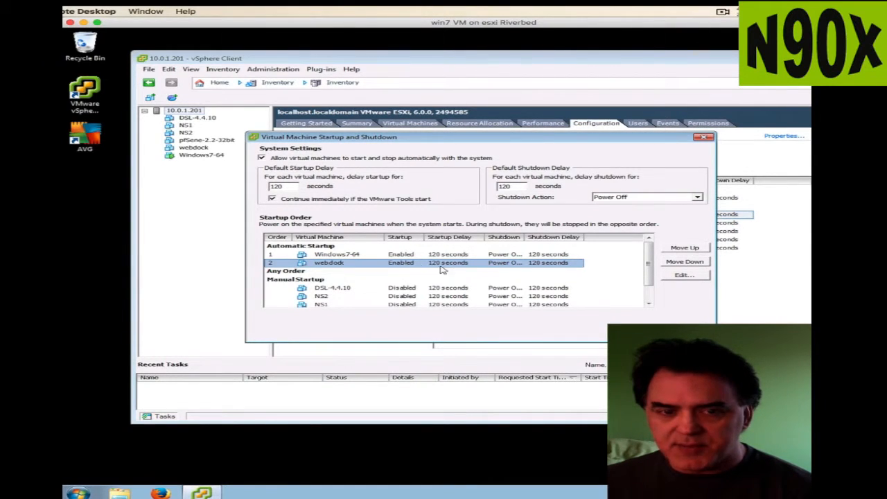
pyautogui.moveTo(538, 262)
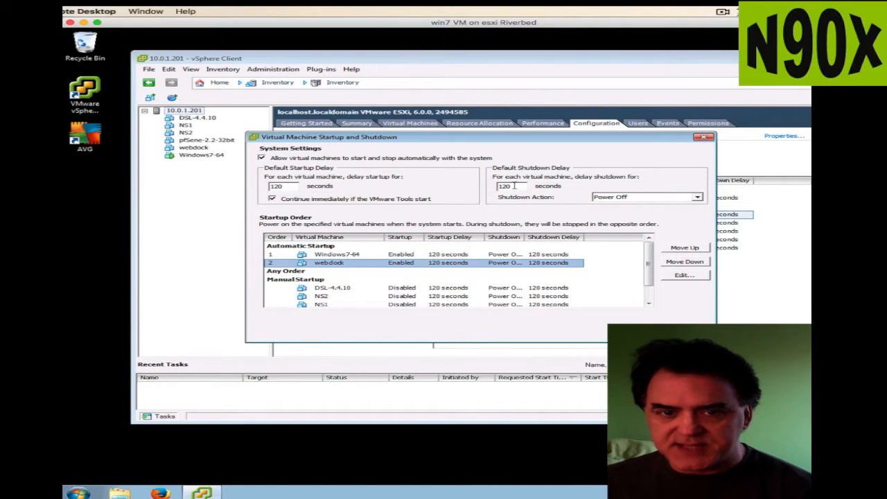
pyautogui.click(336, 254)
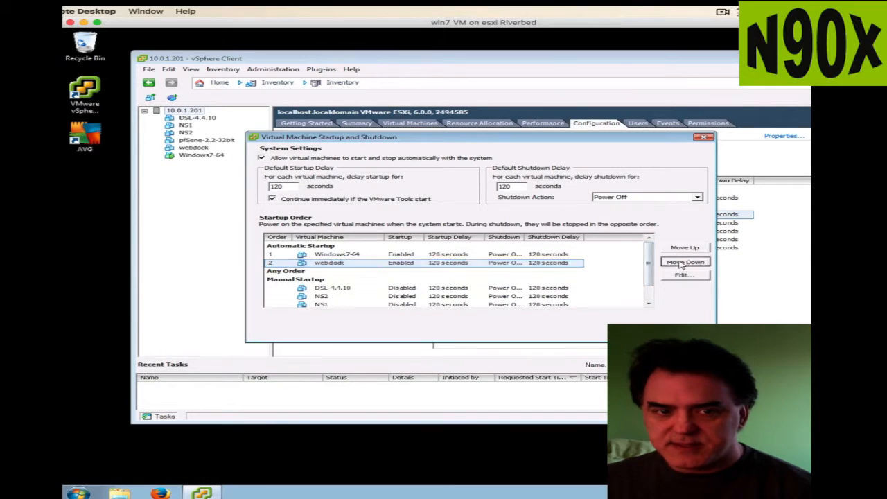
pyautogui.click(684, 262)
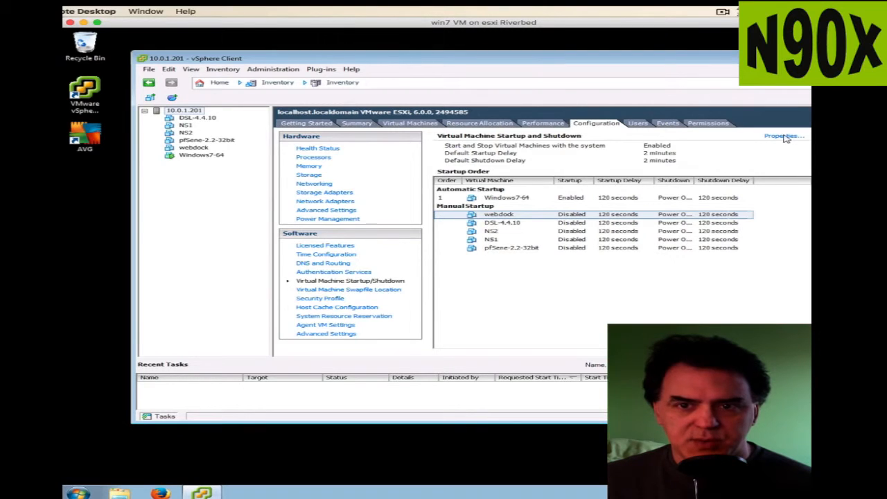
# - Set the host's Shutdown Action to Guest Shutdown and verify it in the reopened dialog
pyautogui.click(783, 136)
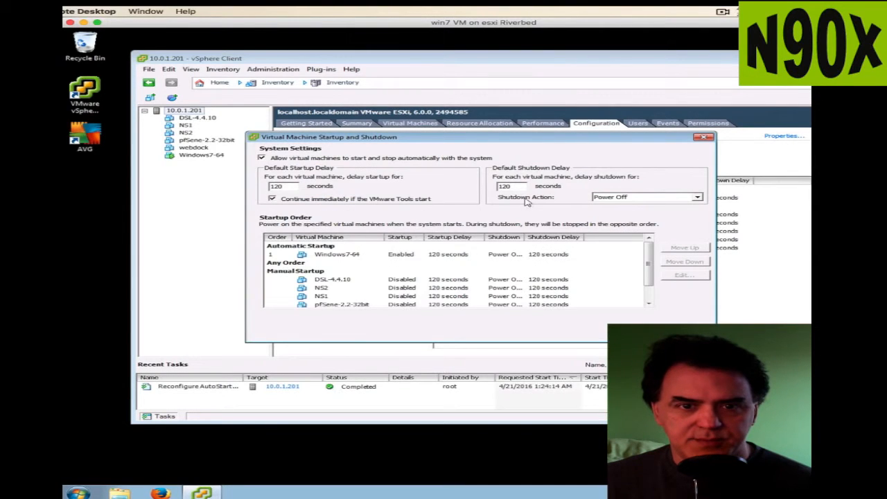
pyautogui.click(646, 197)
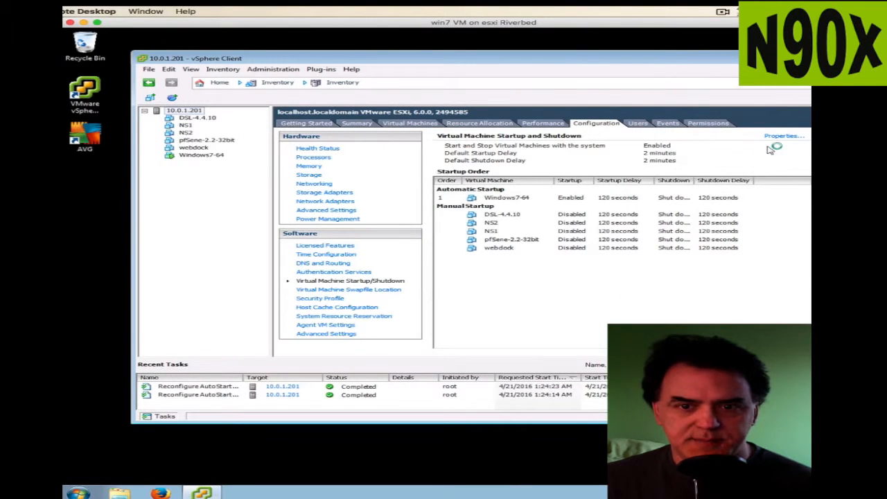
pyautogui.click(783, 136)
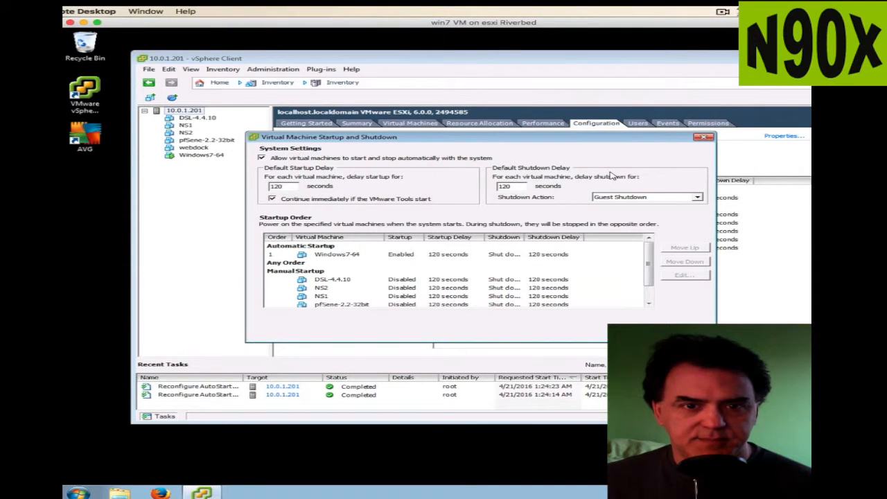
pyautogui.moveTo(430, 252)
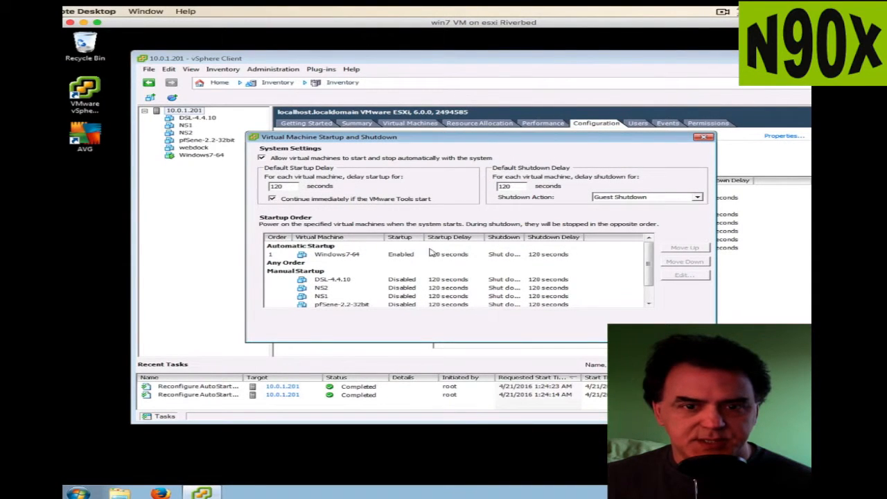
pyautogui.click(705, 137)
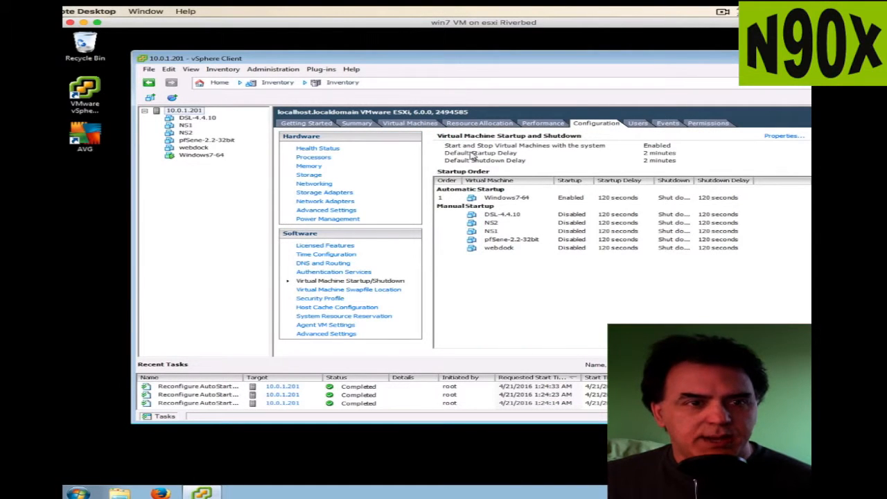
pyautogui.moveTo(401, 155)
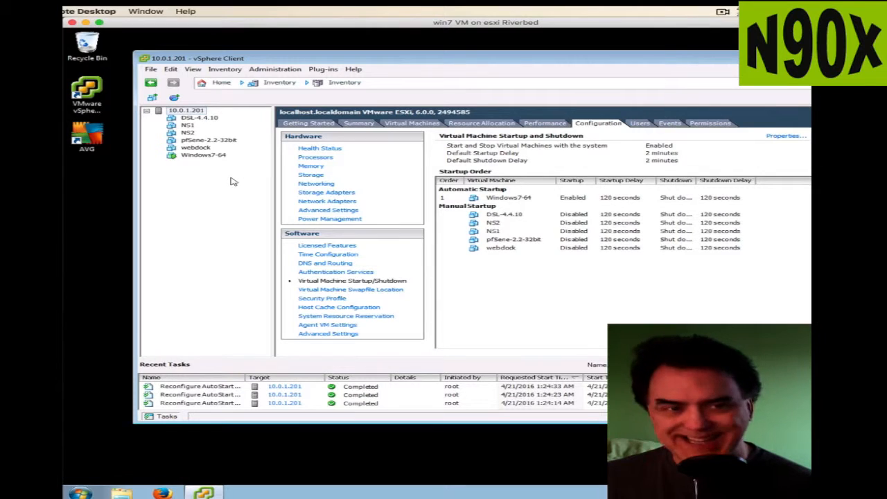
pyautogui.moveTo(242, 211)
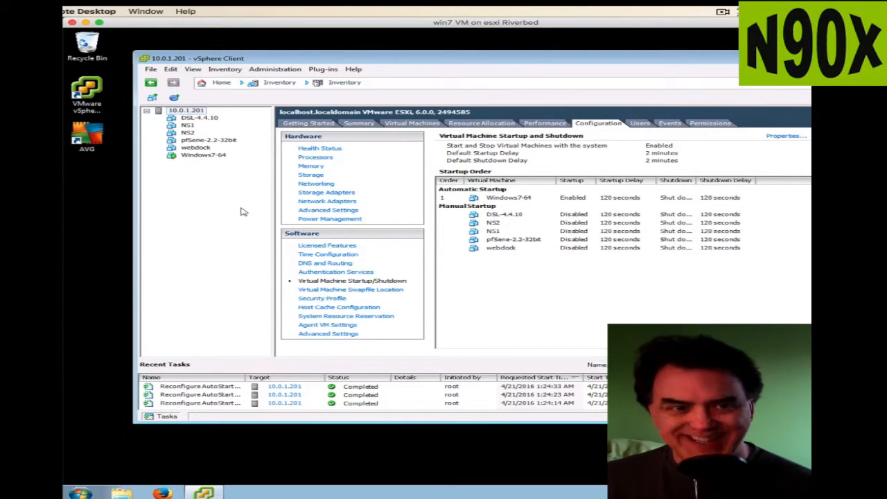
pyautogui.moveTo(233, 213)
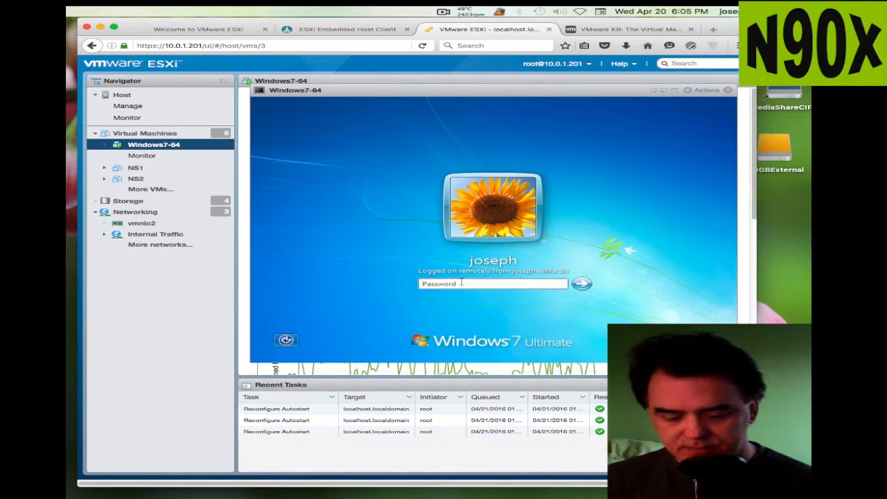
# - Sign in to the Windows7-64 guest through its web console to reach vSphere Client
pyautogui.click(494, 283)
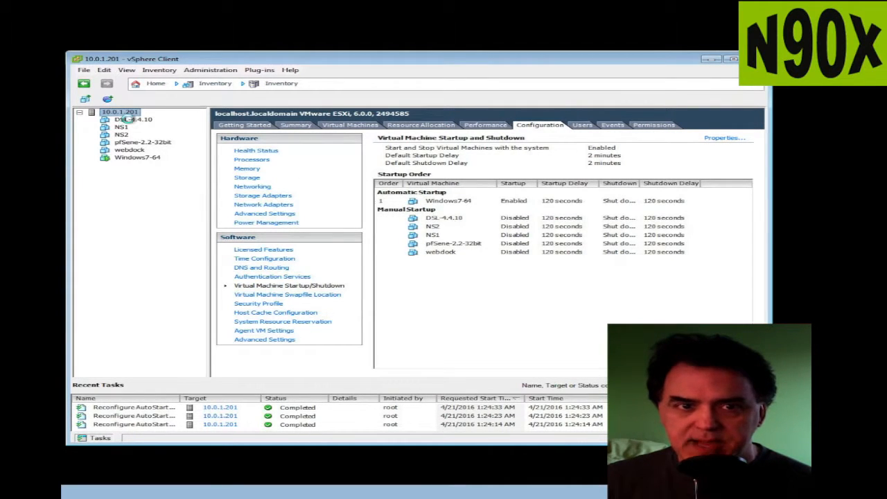
# - Show DSL-4.4.10's Getting Started page, then switch to the NS2 virtual machine's
pyautogui.click(133, 119)
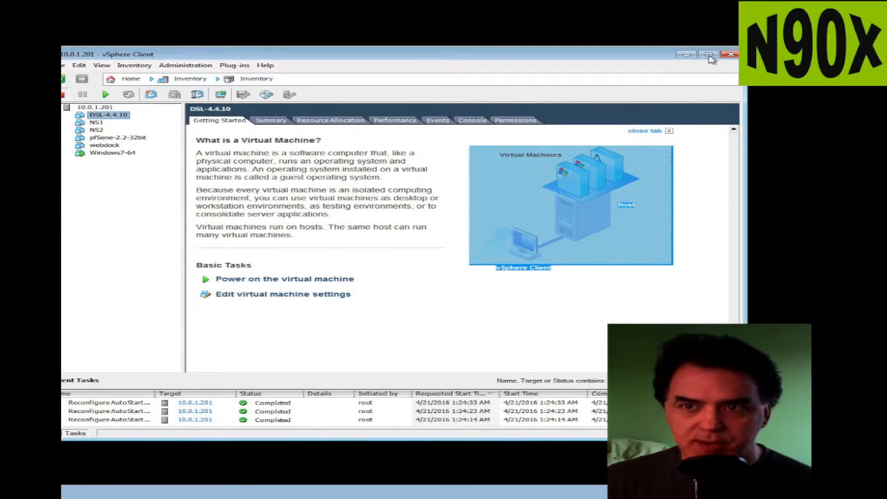
pyautogui.moveTo(710, 56)
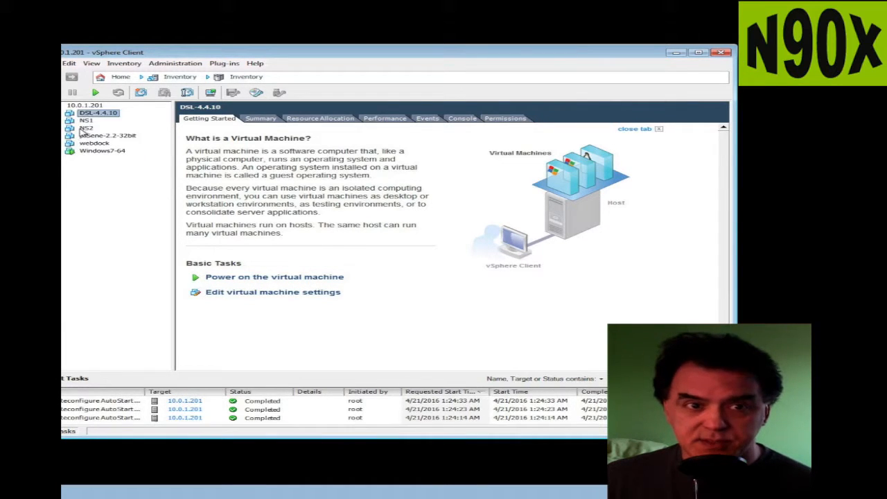
pyautogui.click(86, 128)
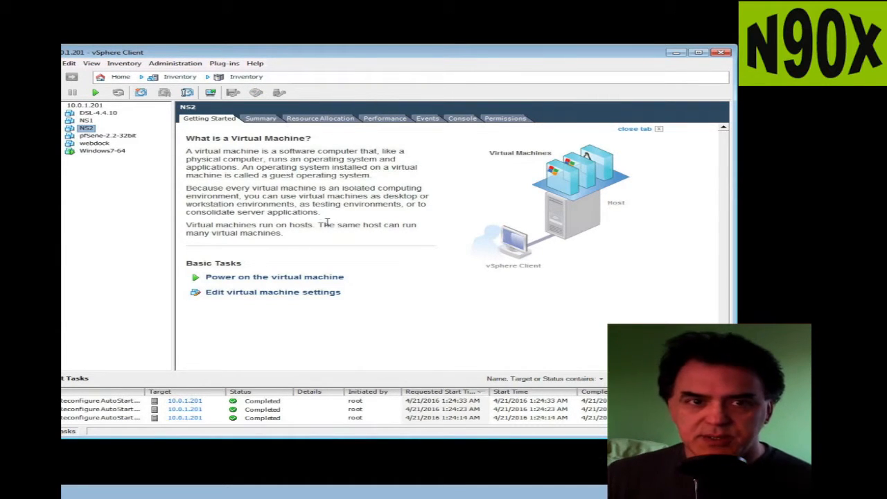
pyautogui.moveTo(486, 64)
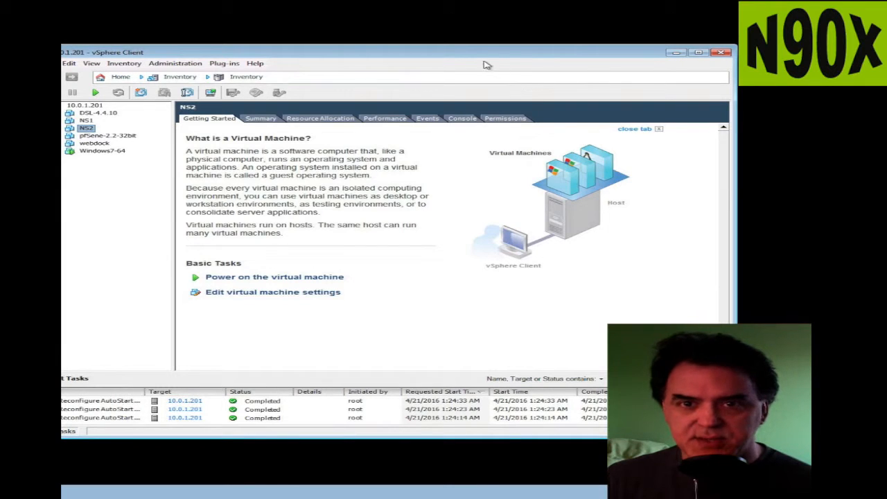
pyautogui.moveTo(479, 58)
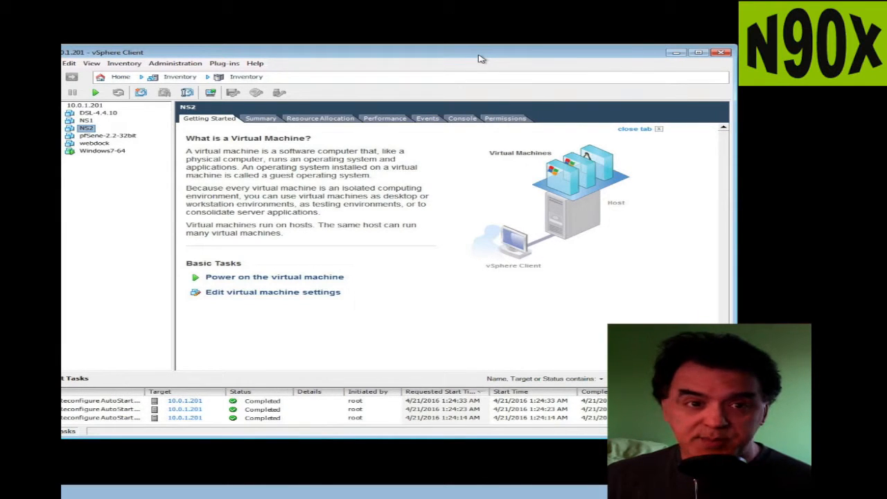